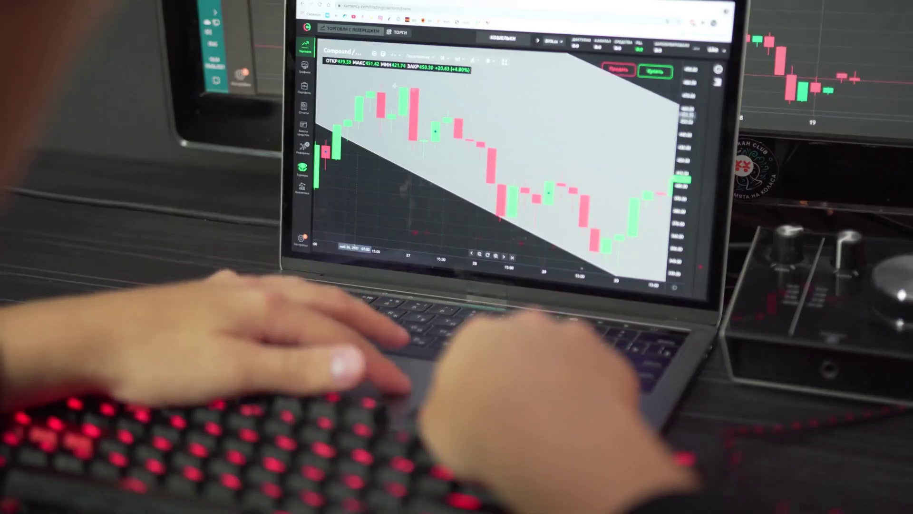
left_click(487, 61)
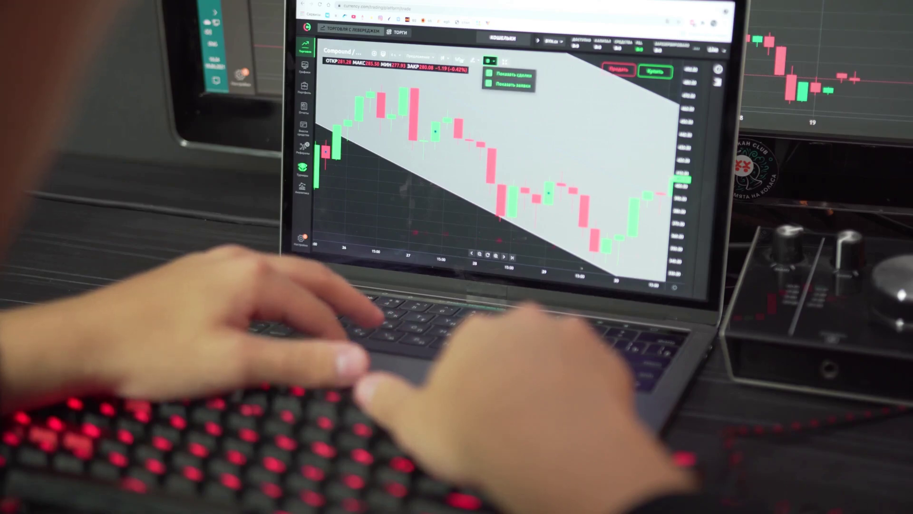